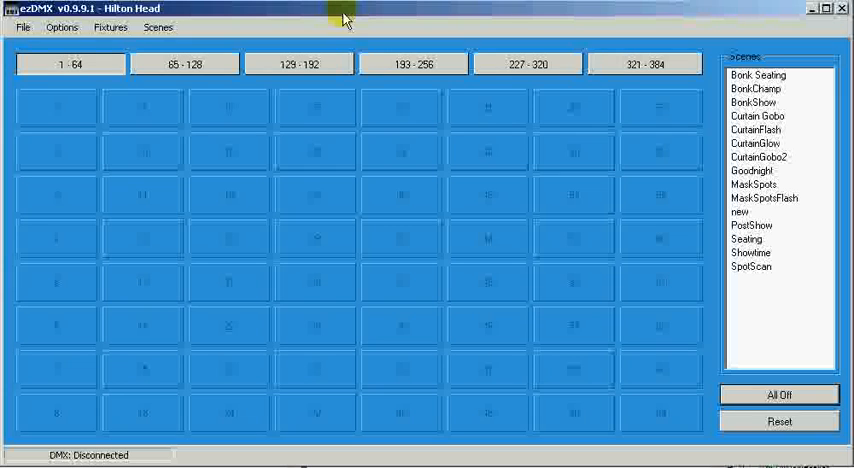
Browse the File and Options menus and look over the program settings.
click(488, 412)
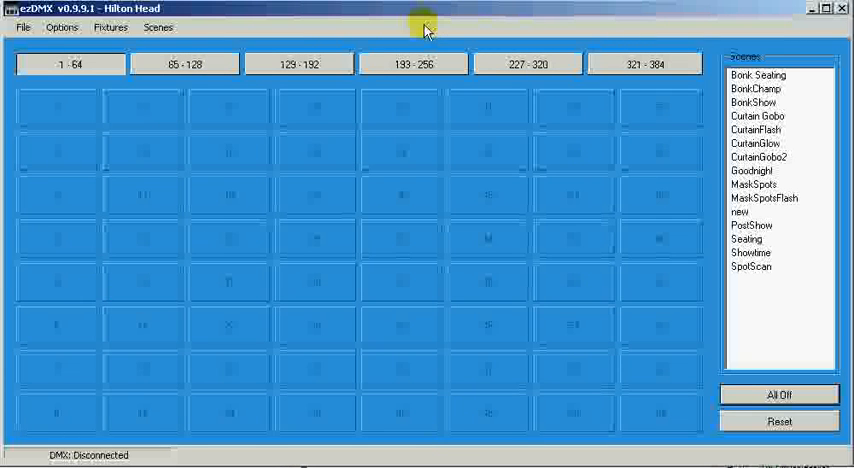
click(24, 28)
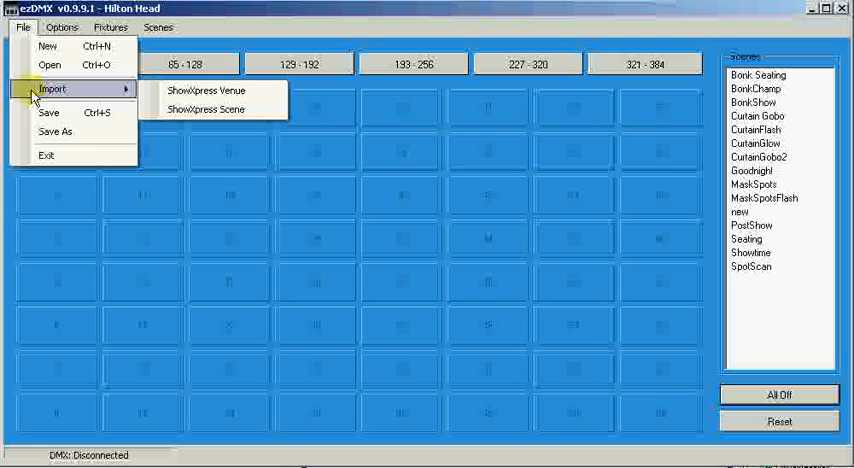
click(60, 28)
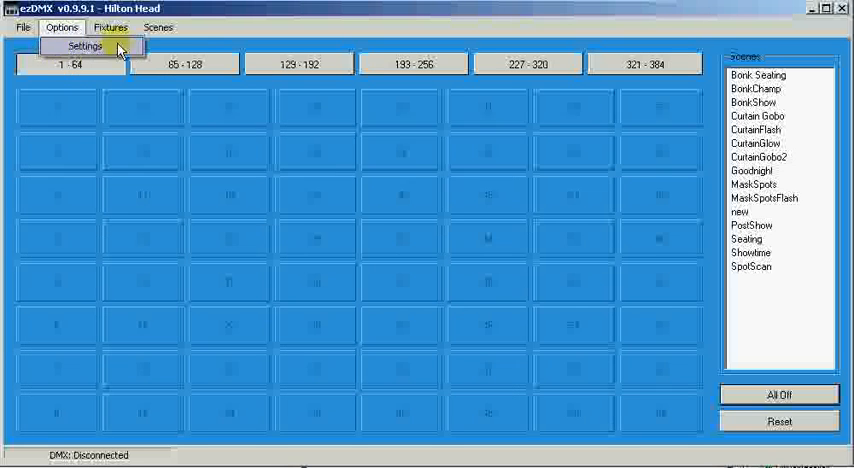
click(156, 28)
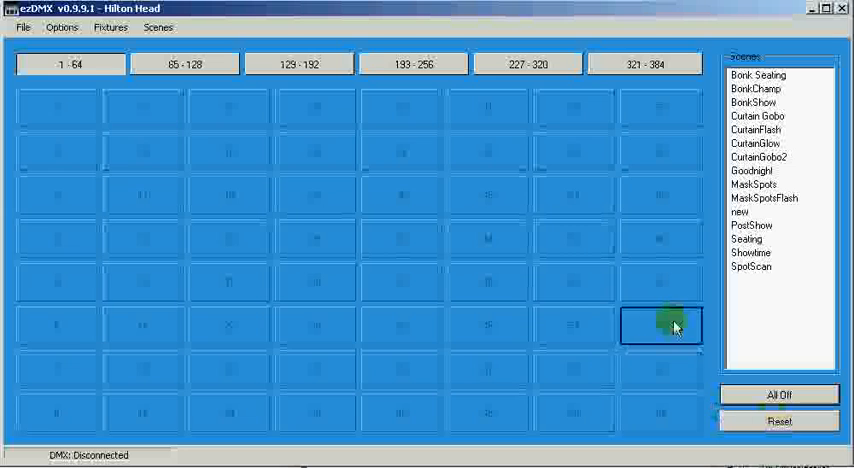
click(228, 282)
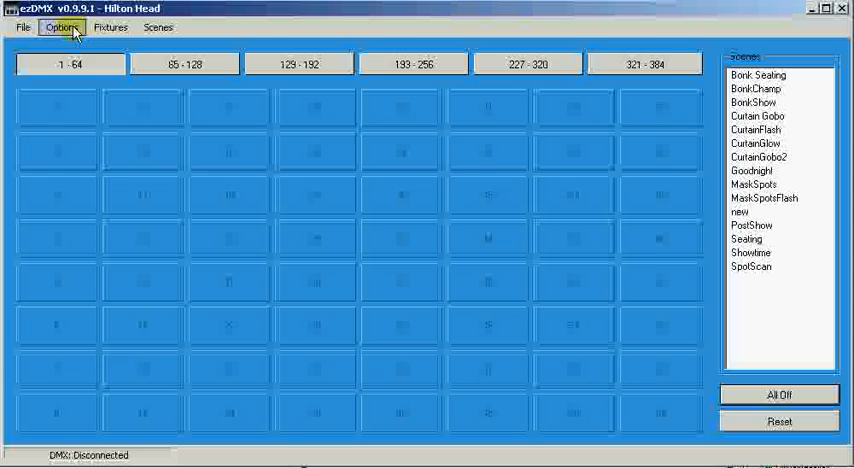
Enable Macro Mixing under General in Settings and close the settings window.
click(62, 28)
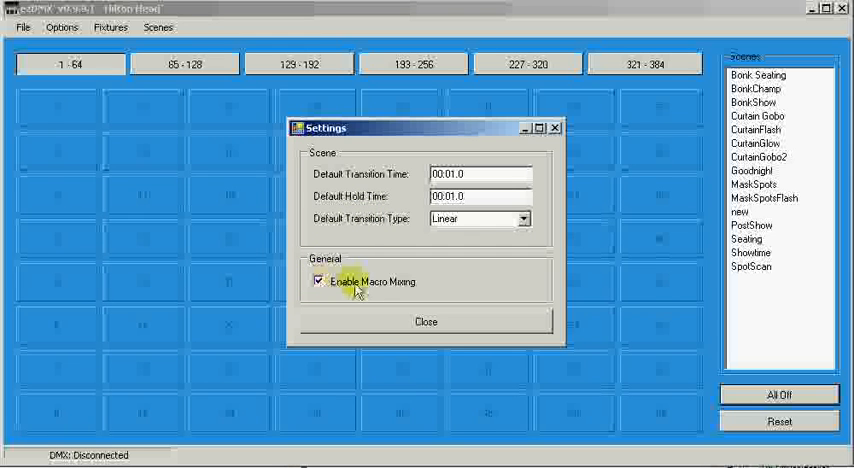
click(318, 280)
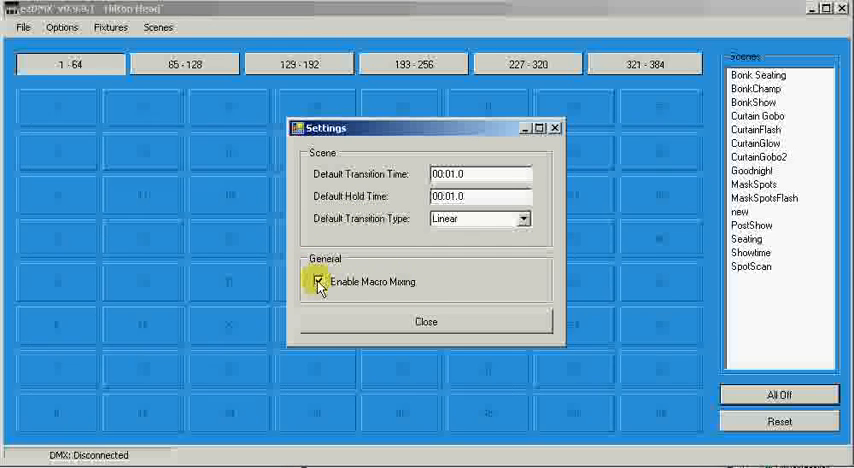
click(318, 280)
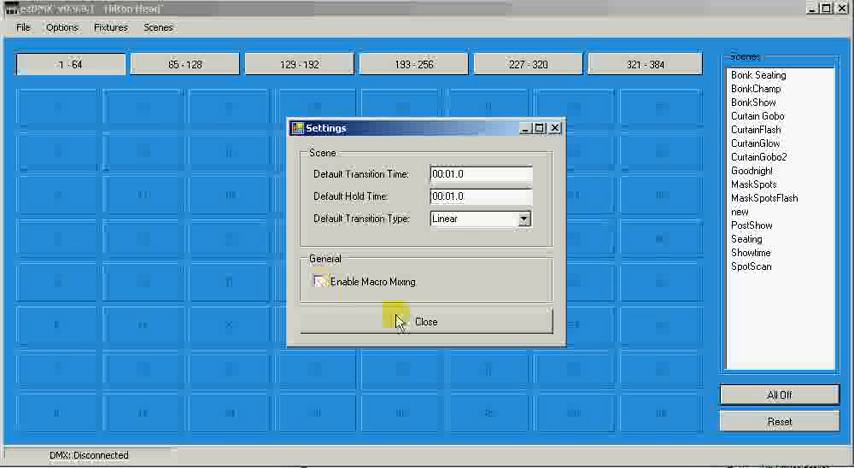
click(416, 320)
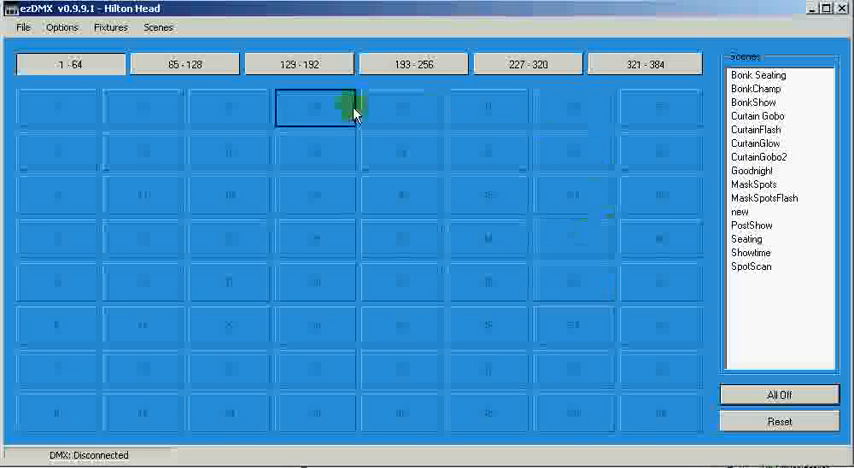
Create macro 'Test' with CurtianGobo, CurtianFlash and CurtianGobo2 scenes in the first grid slot.
click(228, 108)
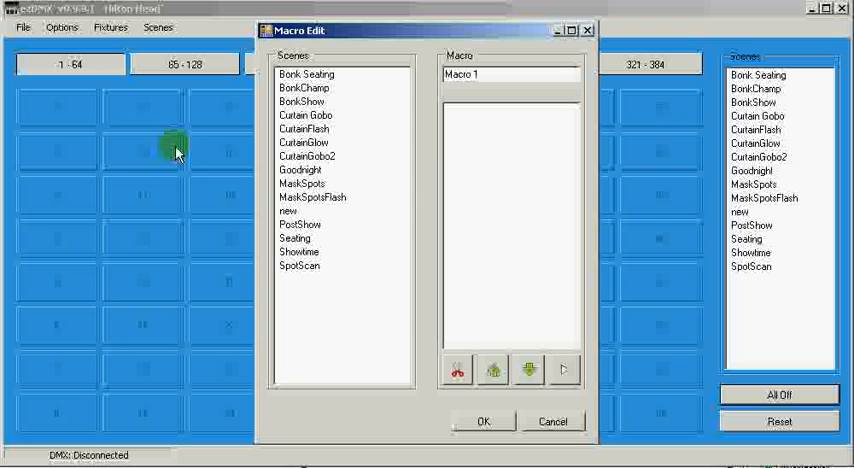
mouse_move(460, 224)
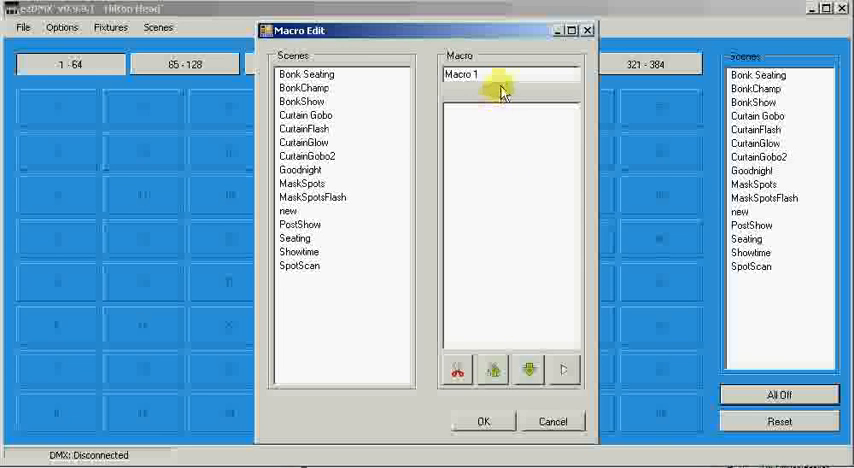
click(482, 74)
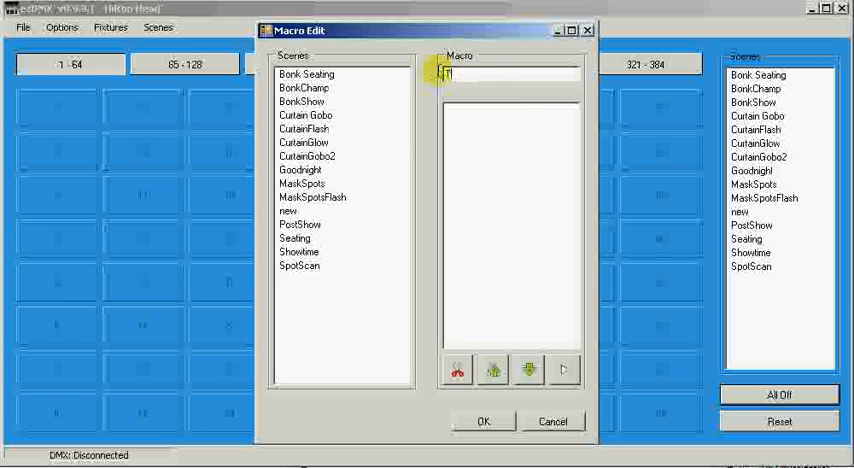
text(Test)
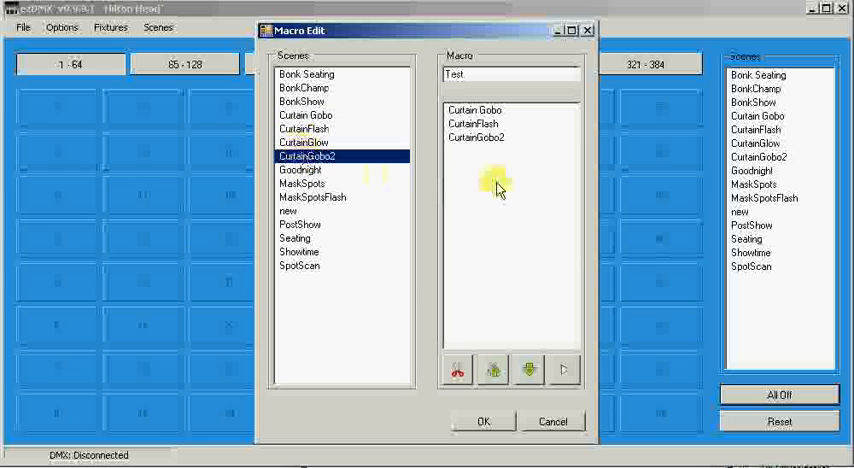
mouse_move(518, 188)
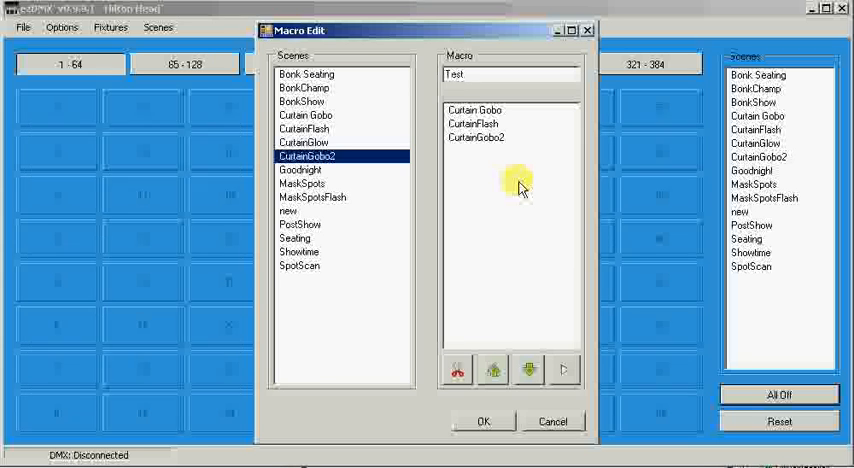
click(476, 136)
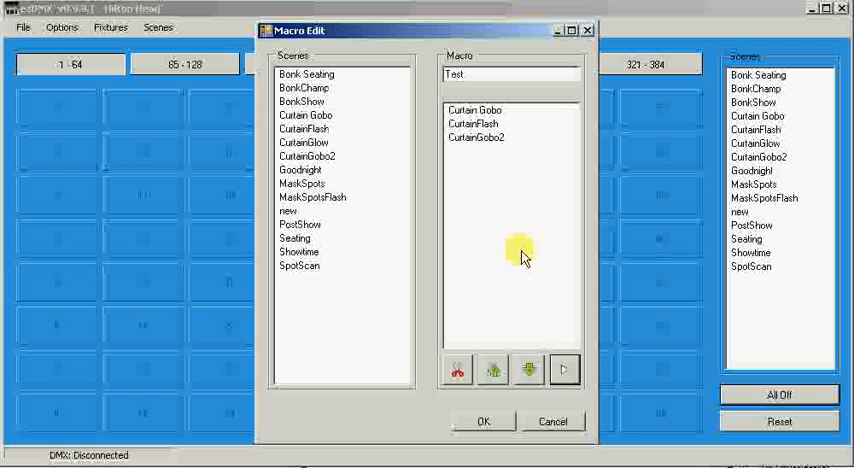
click(482, 420)
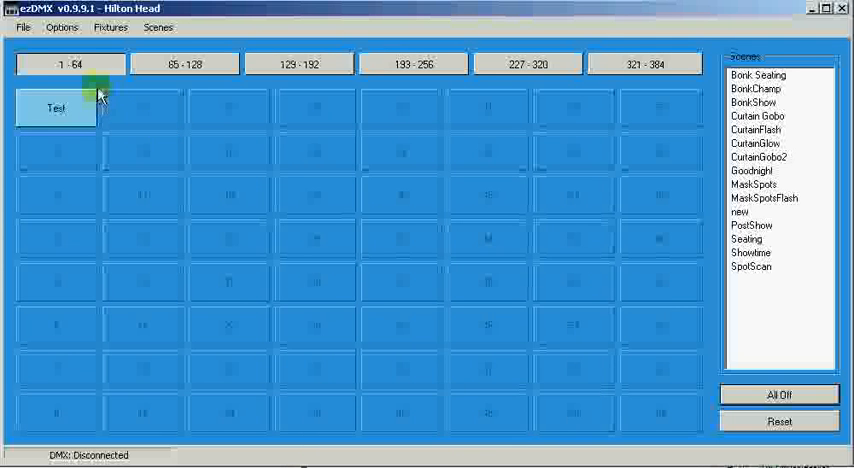
Check the Test cell's Edit/Clear options and create Macro 2 in the slot below it.
click(56, 108)
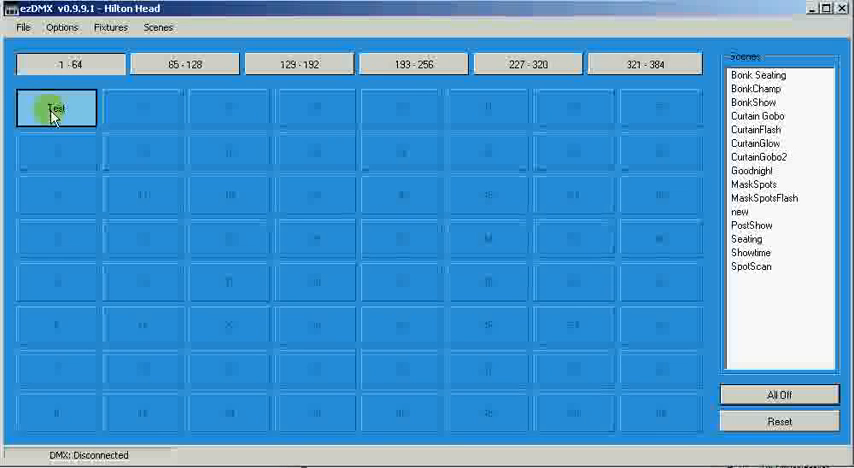
click(56, 152)
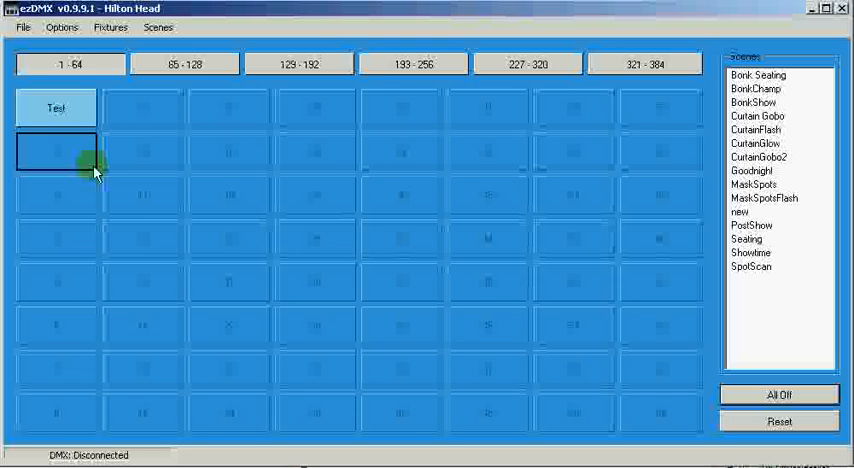
click(56, 108)
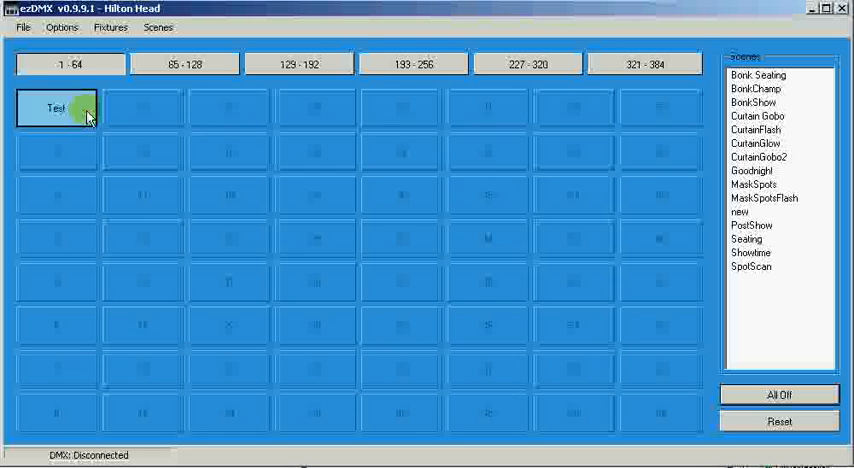
right_click(56, 108)
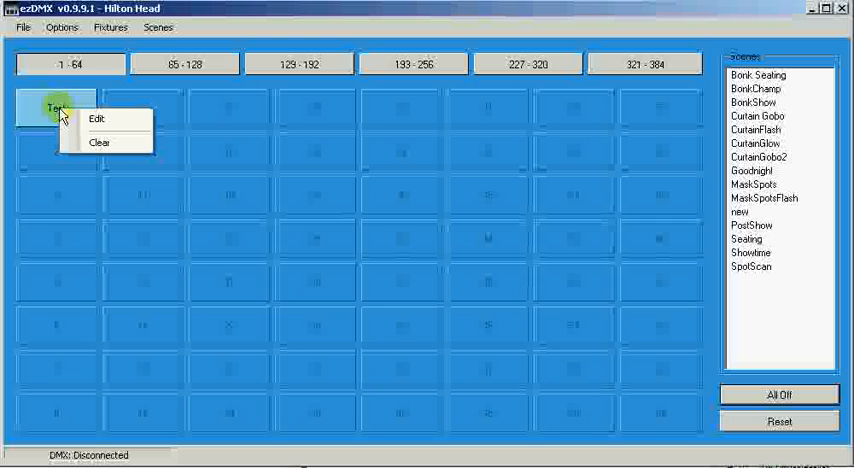
mouse_move(98, 120)
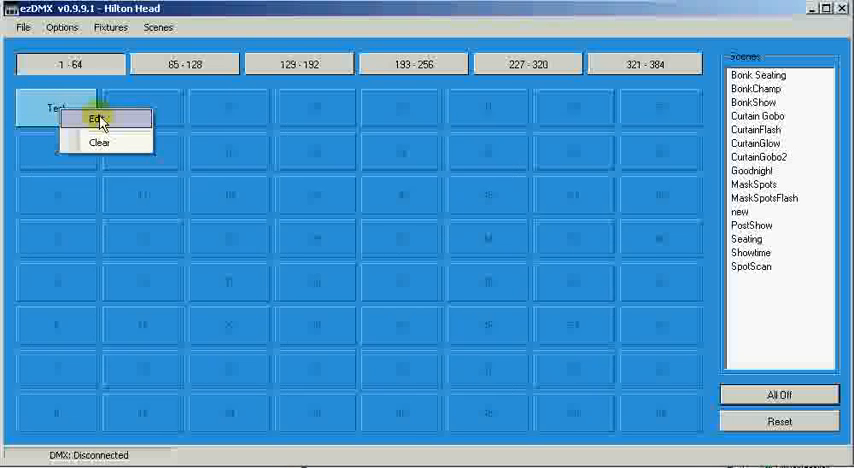
mouse_move(100, 142)
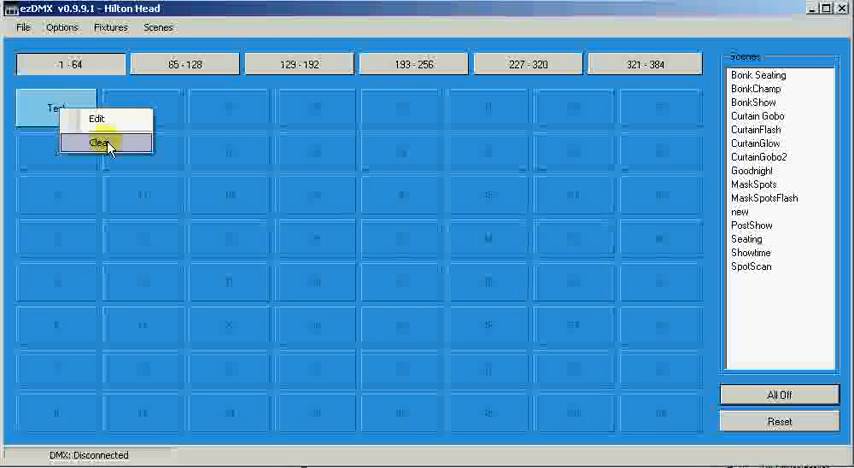
click(96, 118)
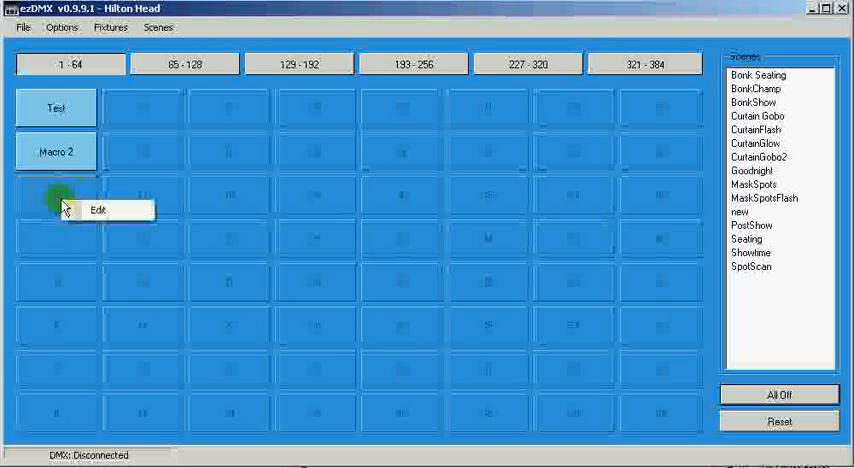
Create Macro 3 and Macro 4 in the next slots, plus one macro on page 65–128.
click(98, 210)
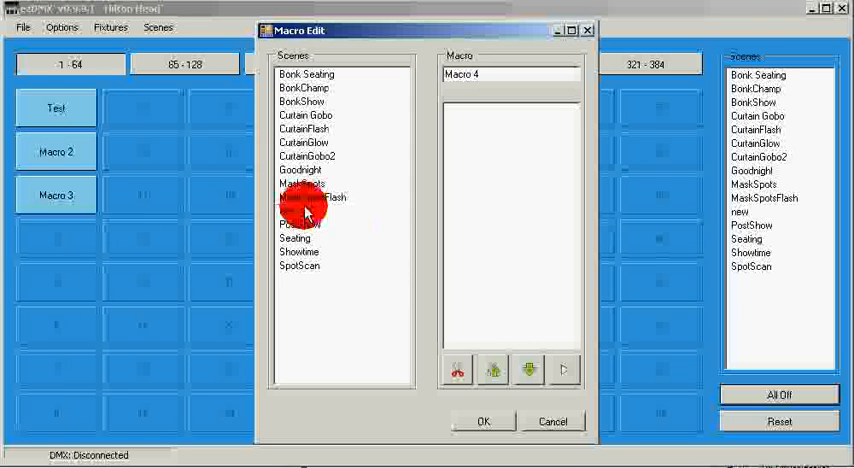
click(482, 420)
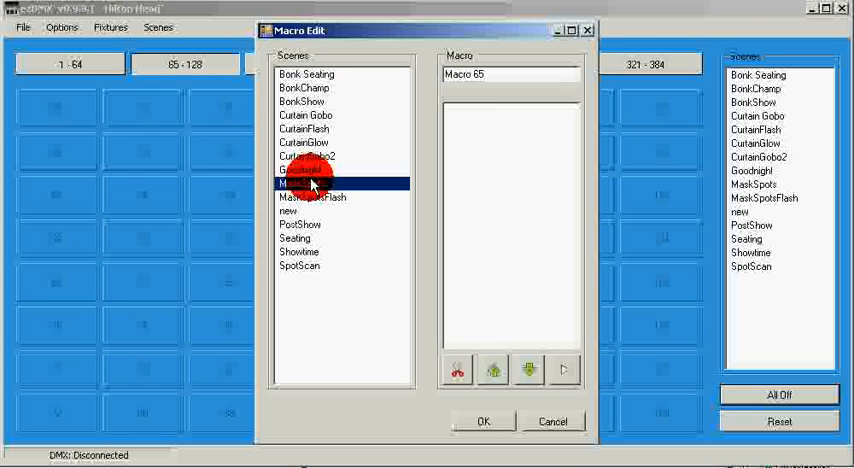
click(482, 420)
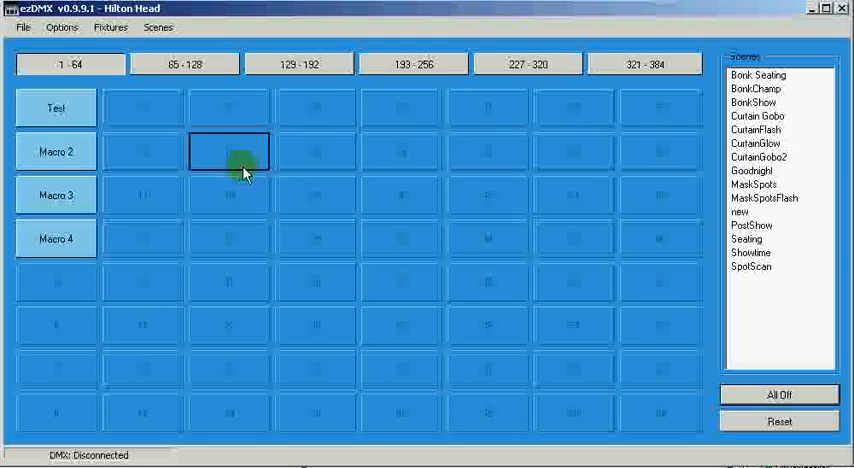
click(56, 108)
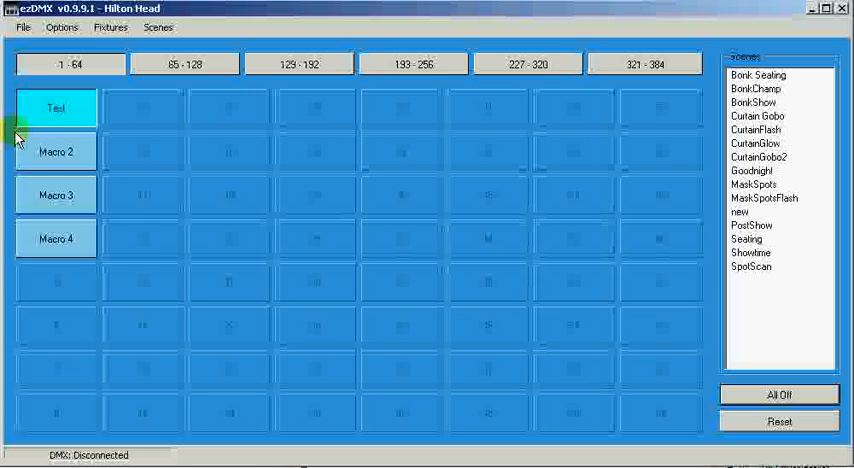
click(56, 152)
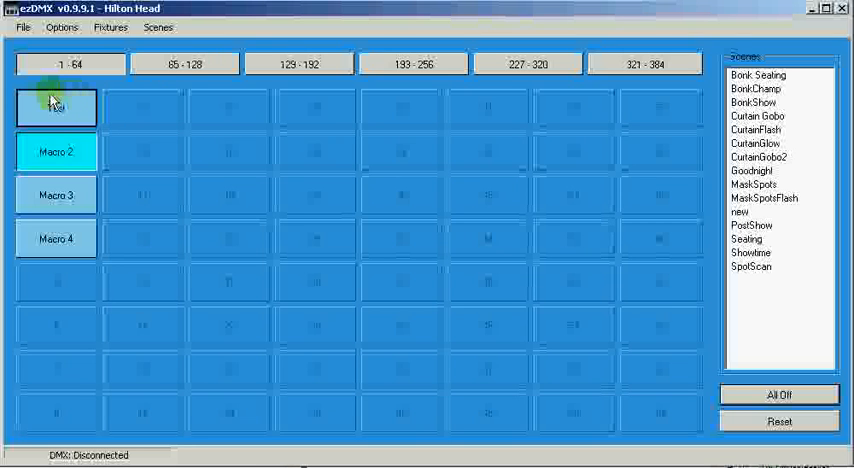
click(56, 108)
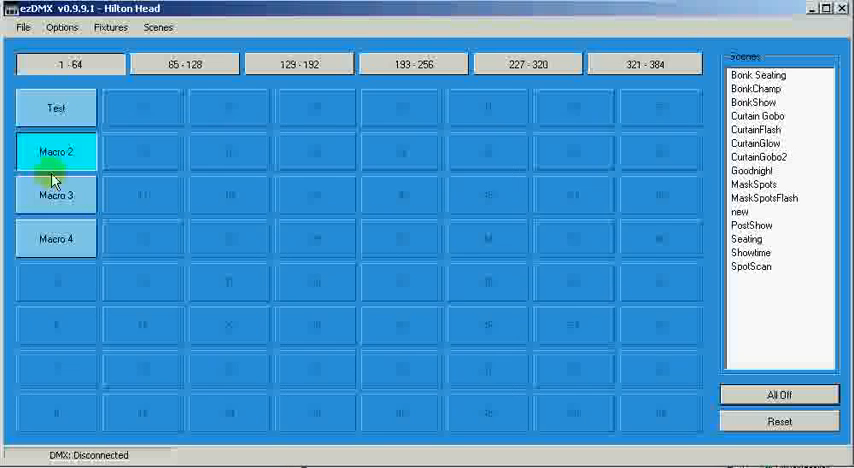
click(56, 152)
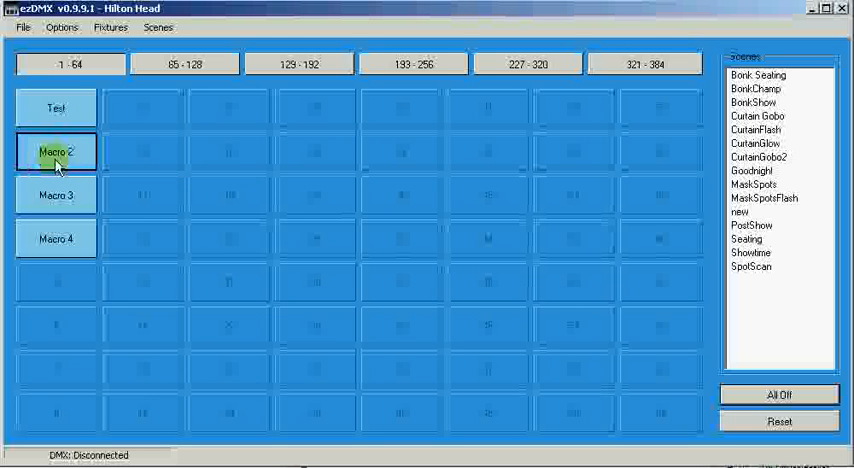
click(780, 394)
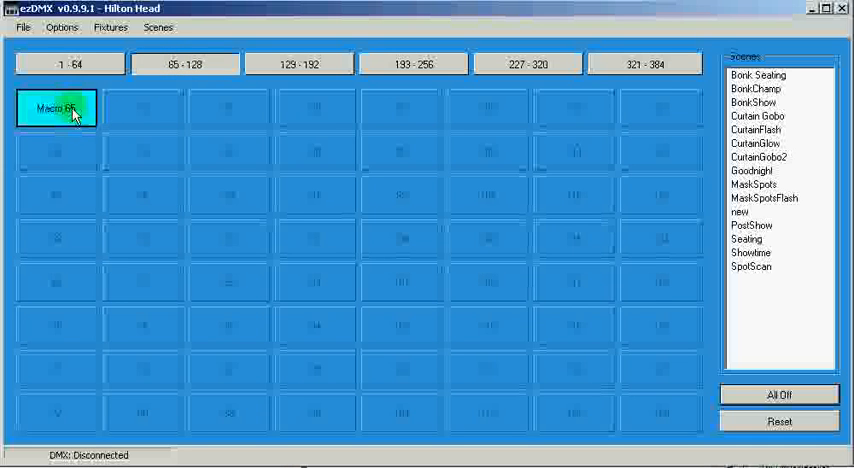
click(184, 64)
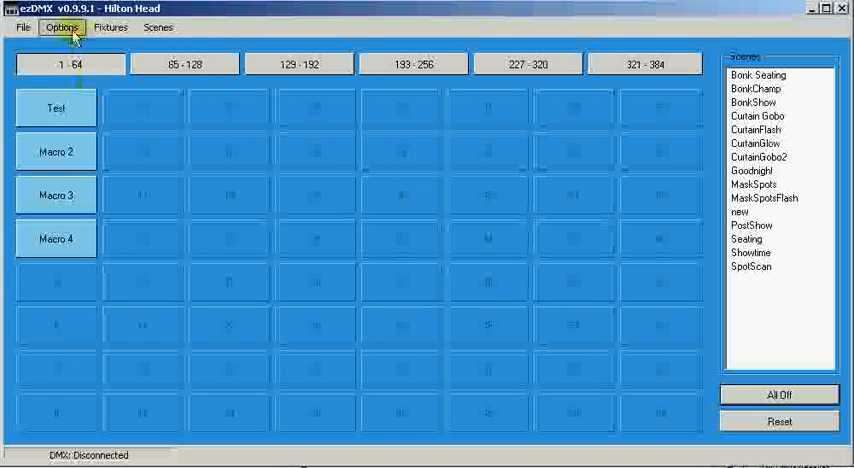
Confirm macro mixing is on and start Test, Macro 2, Macro 3 and Macro 4 running together.
click(60, 28)
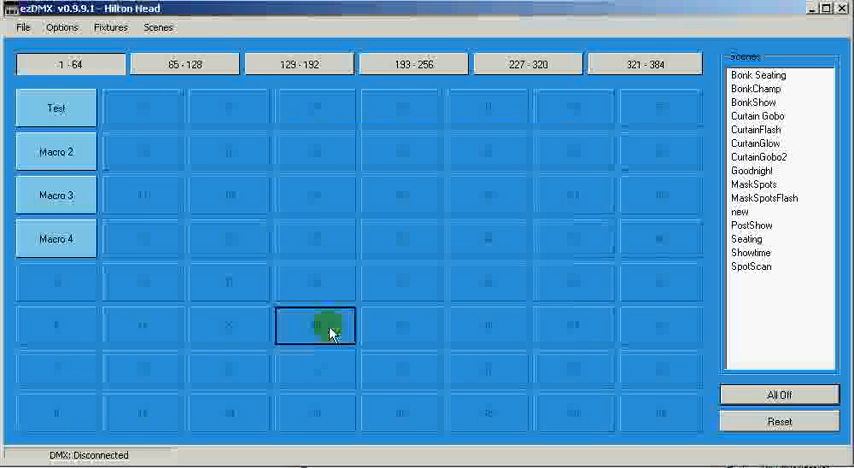
click(144, 150)
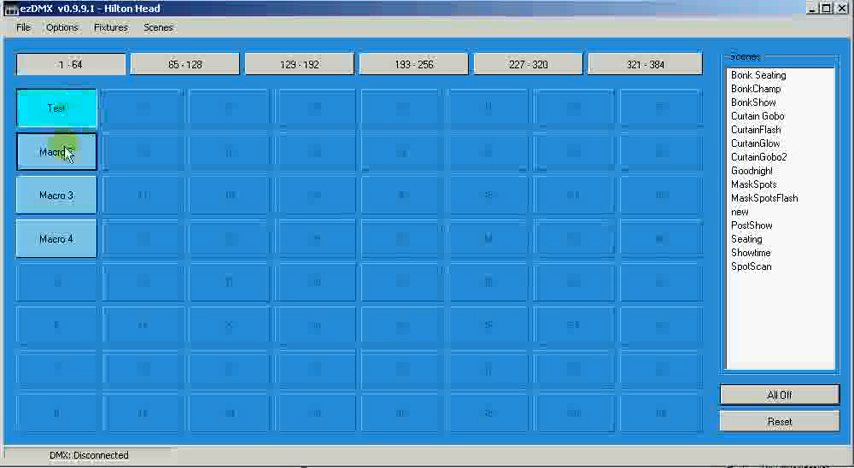
click(56, 238)
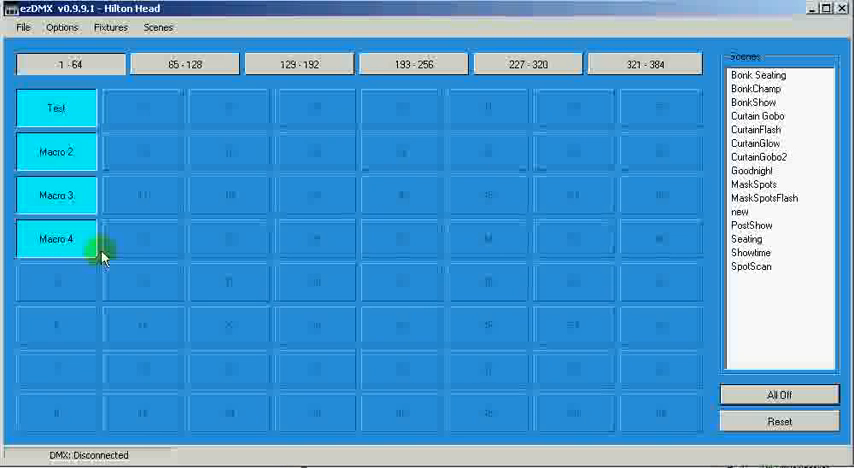
mouse_move(100, 252)
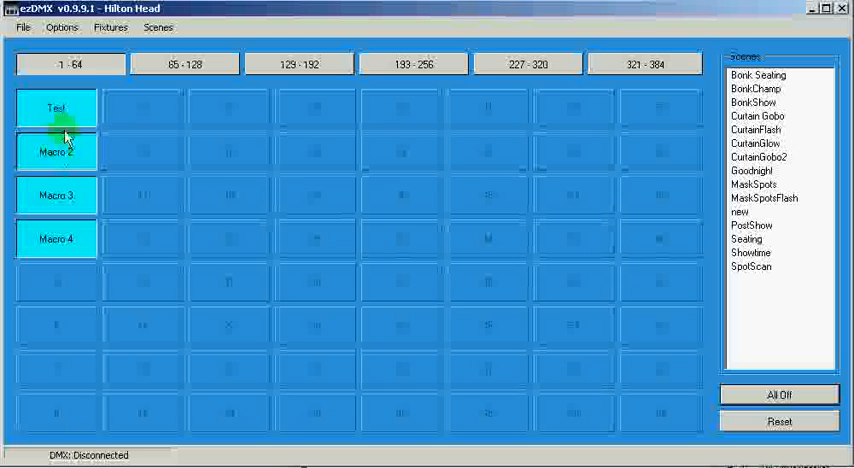
Stop the running macros so nothing on the first page stays active.
click(56, 238)
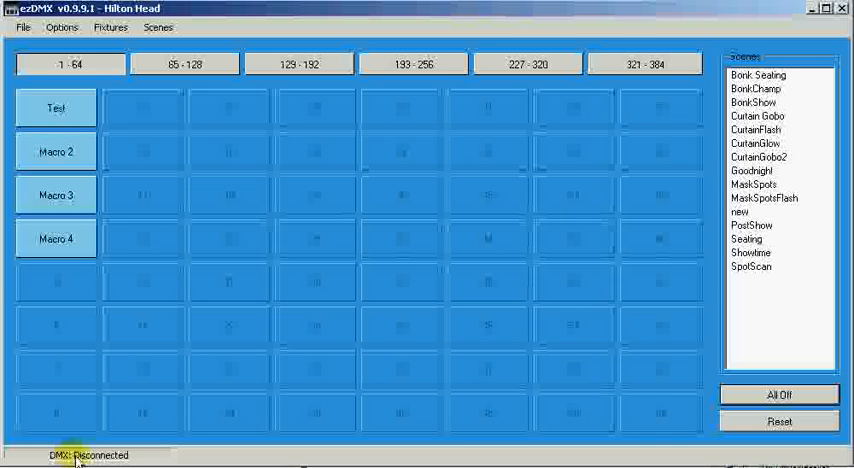
mouse_move(144, 456)
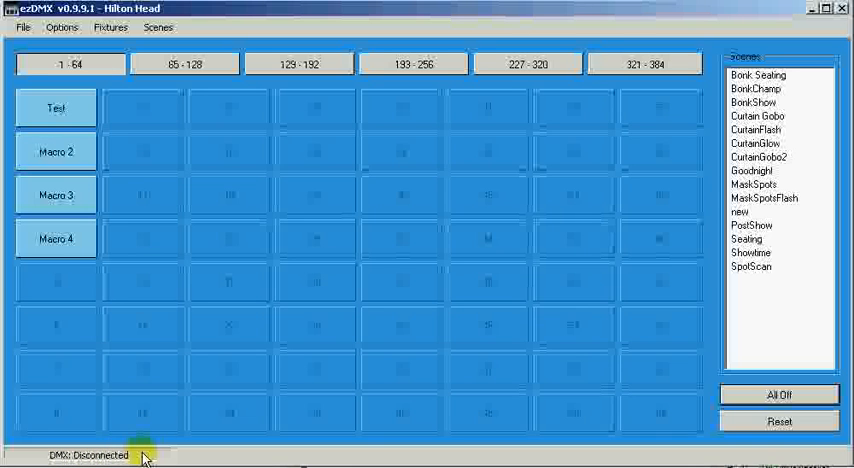